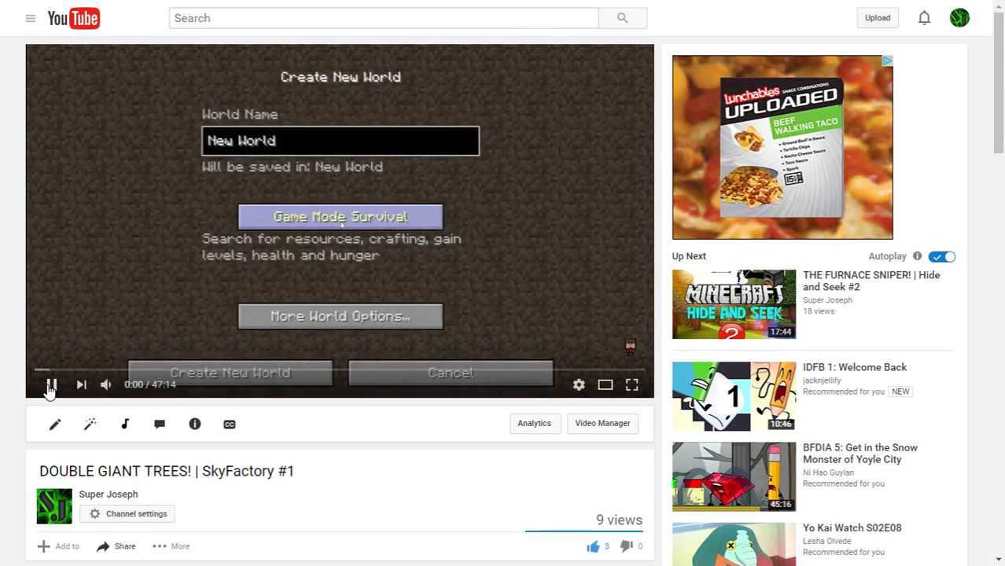
Pause the DOUBLE GIANT TREES! | SkyFactory #1 video at its start.
click(51, 385)
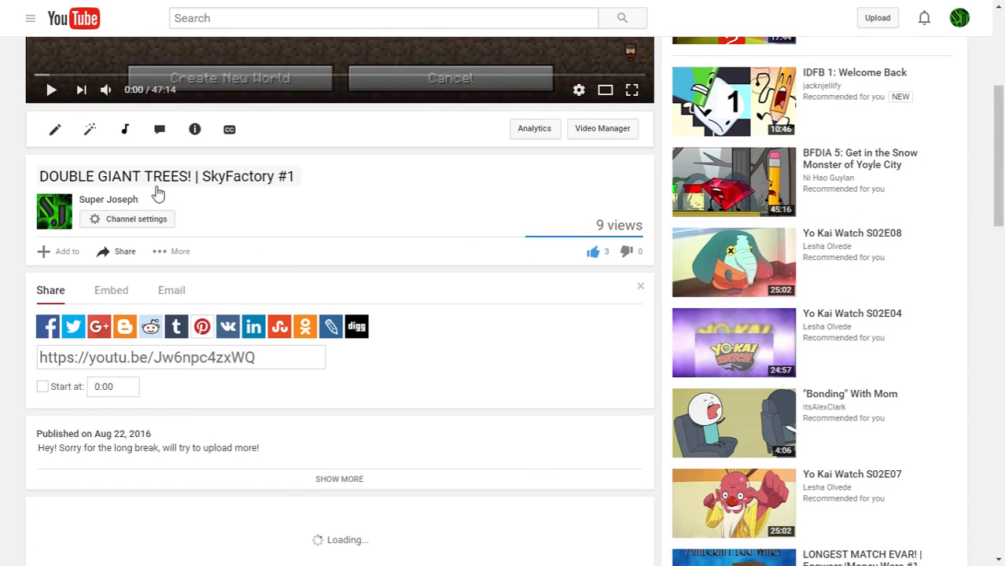
Open the Super Joseph channel and scroll its featured SkyFactory video and popular uploads.
click(109, 199)
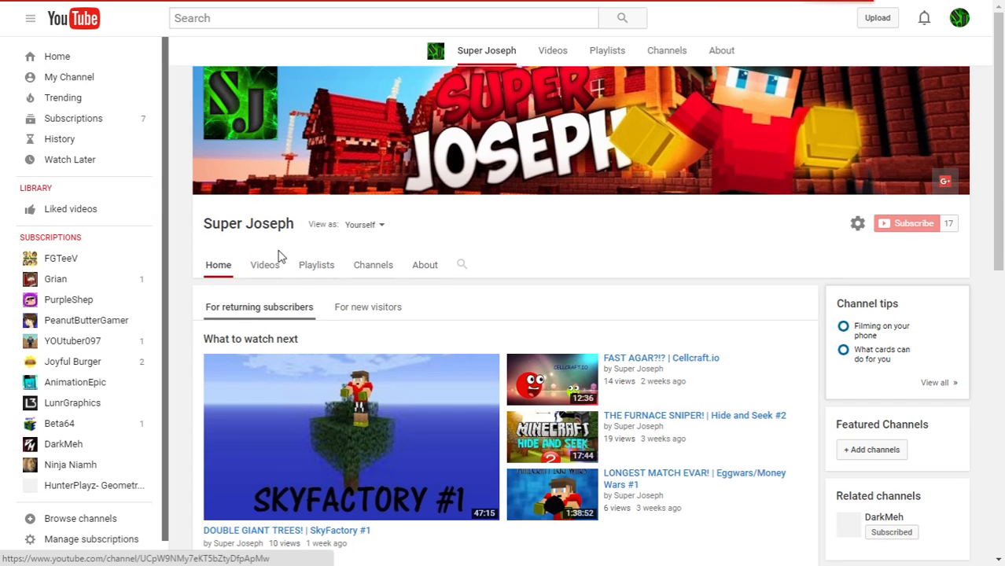
scroll(down, 3)
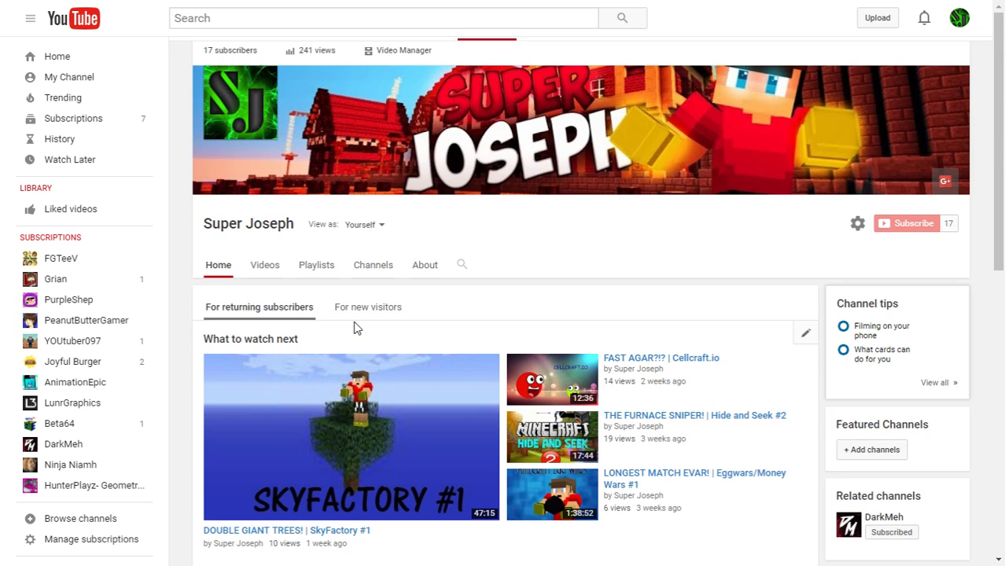
mouse_move(482, 300)
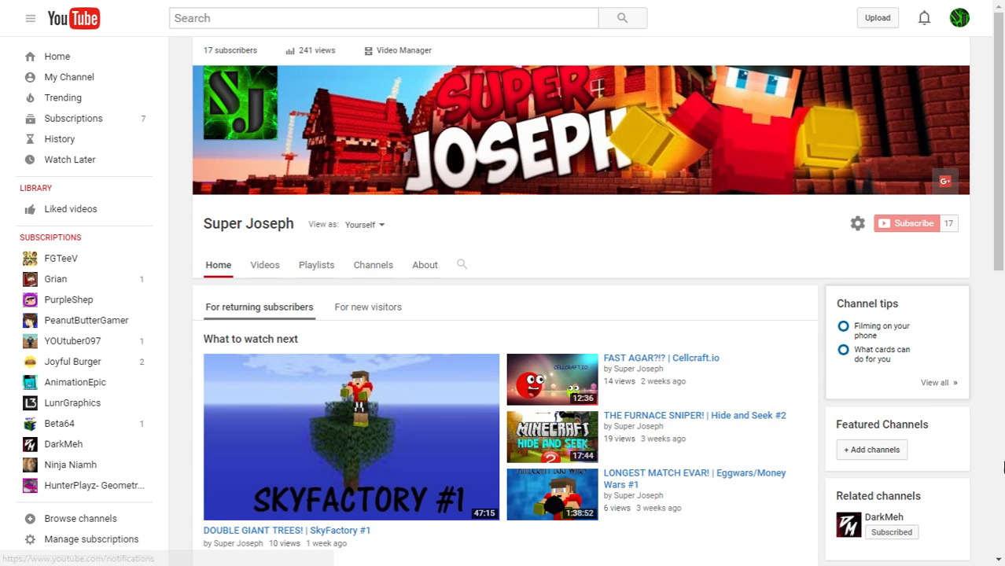
scroll(down, 3)
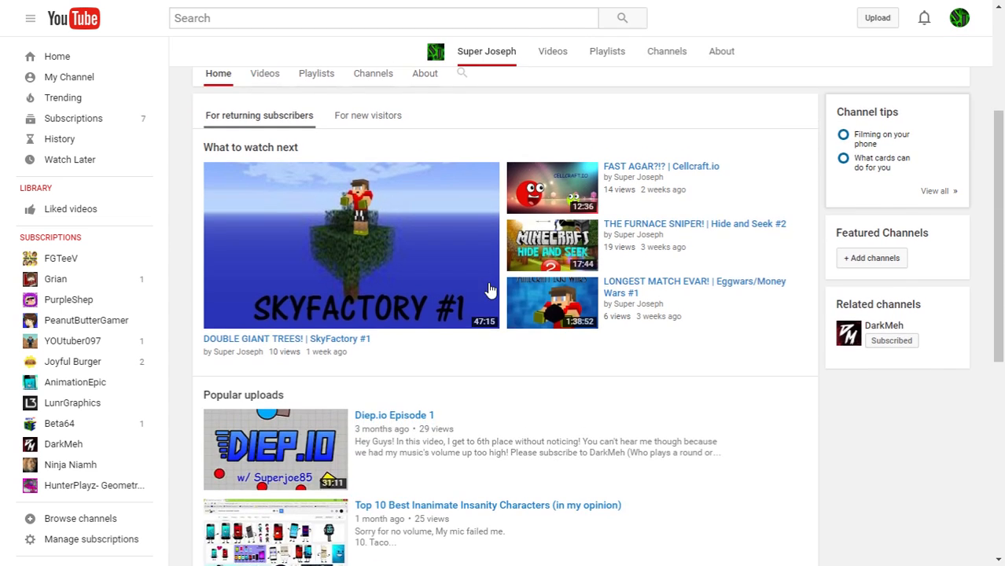
scroll(down, 3)
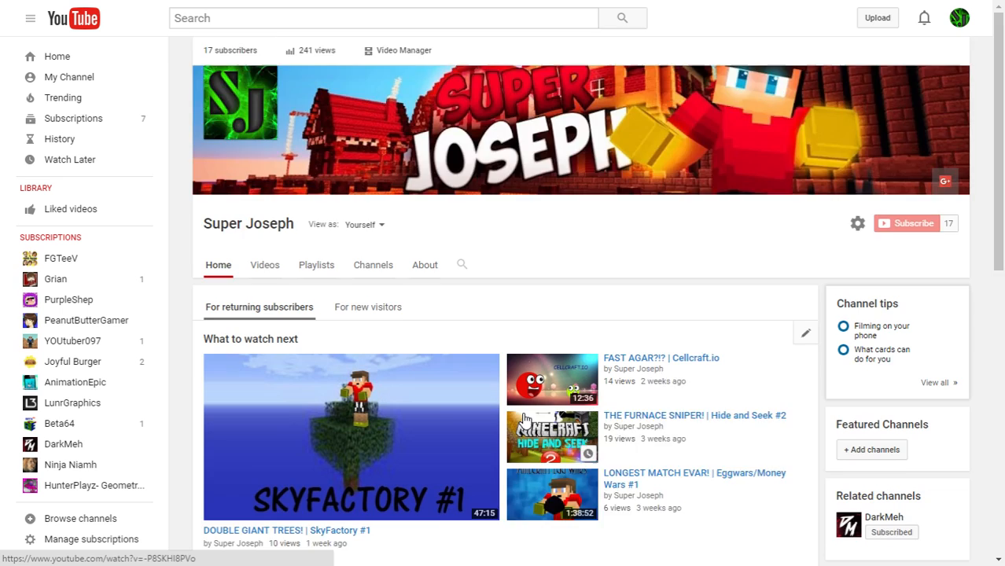
scroll(down, 3)
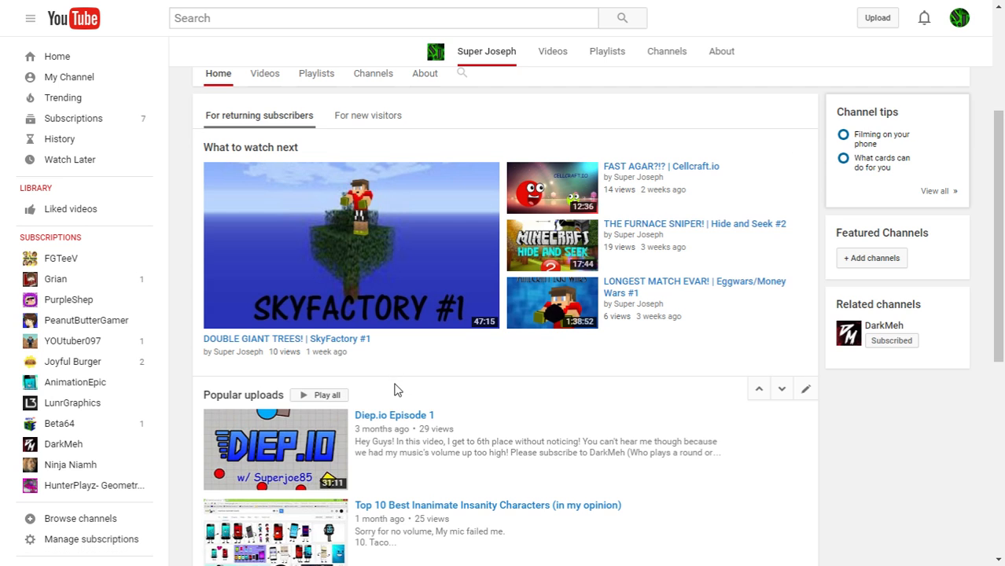
scroll(down, 3)
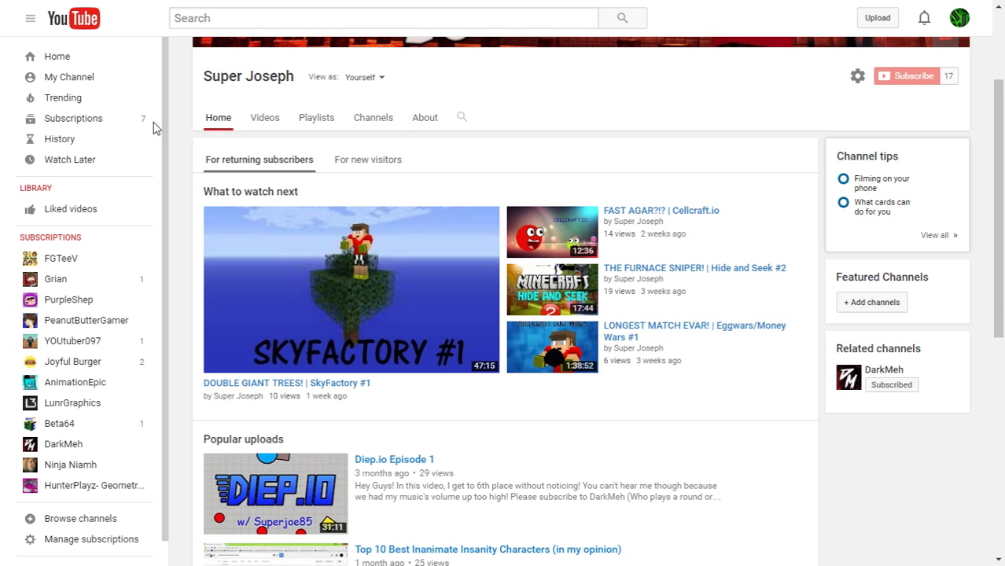
mouse_move(517, 107)
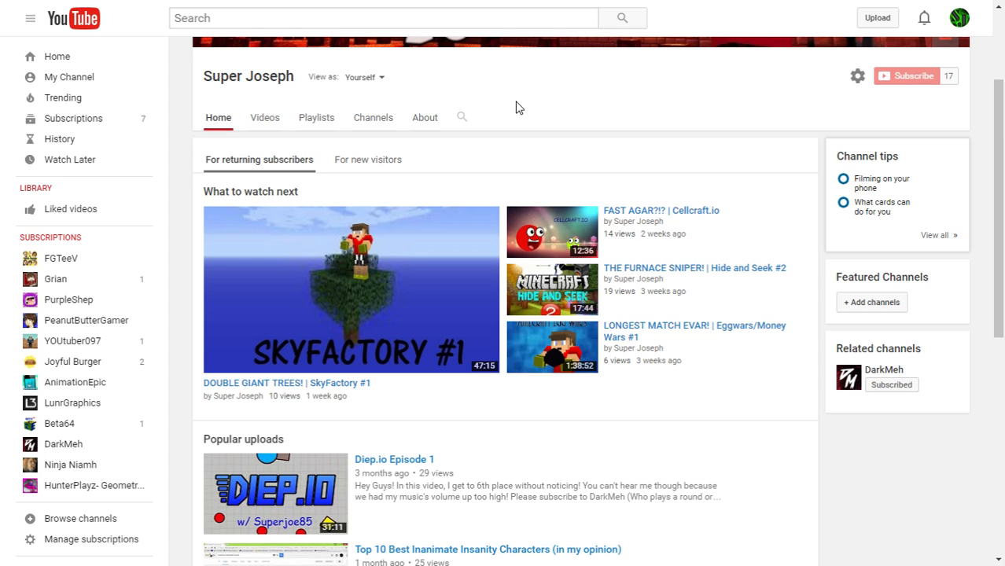
mouse_move(336, 118)
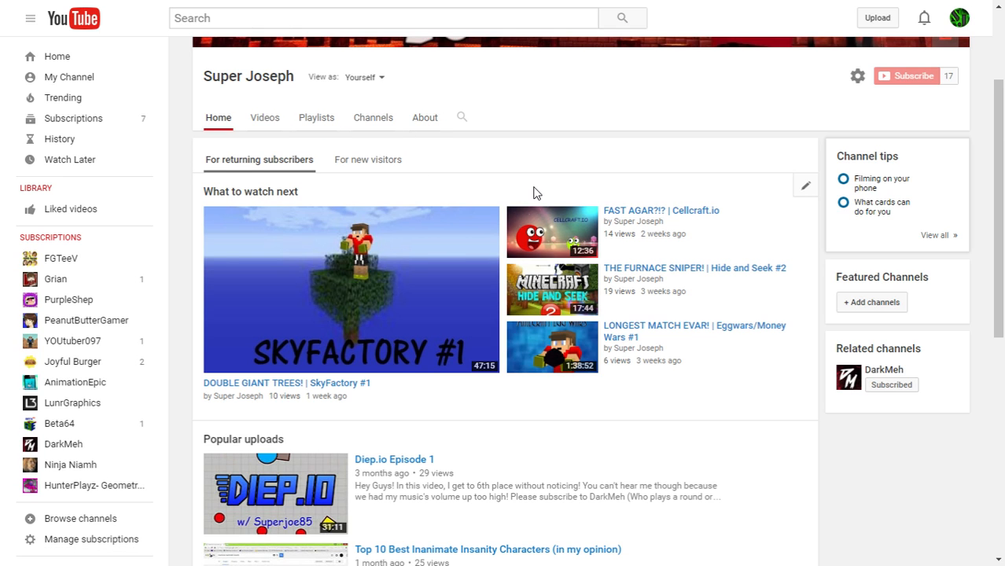
mouse_move(531, 195)
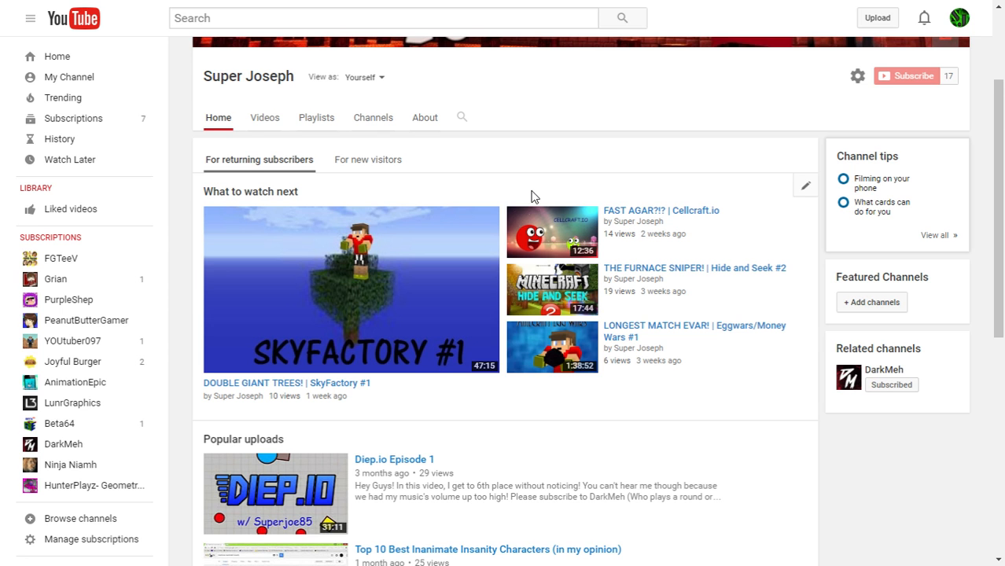
scroll(up, 3)
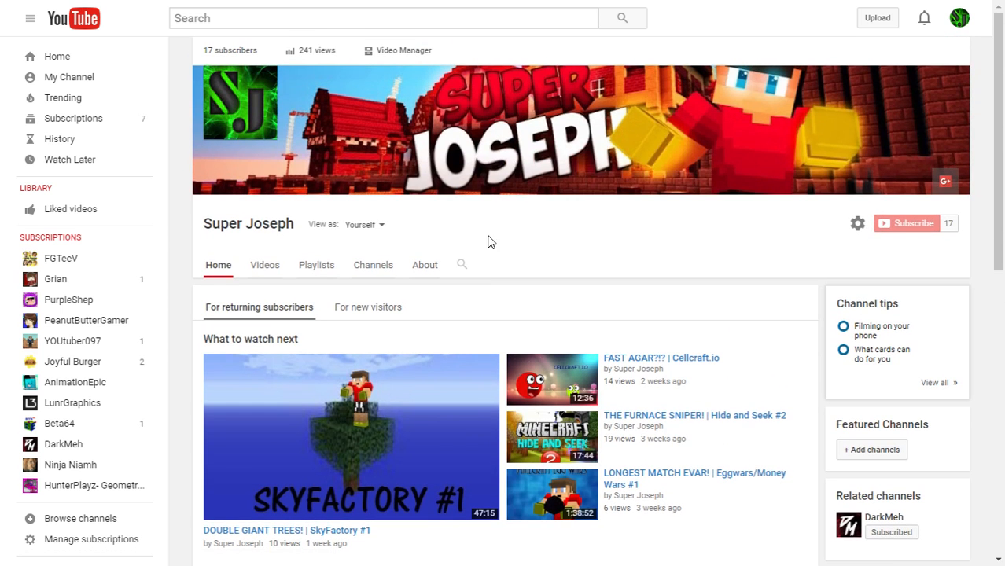
mouse_move(575, 237)
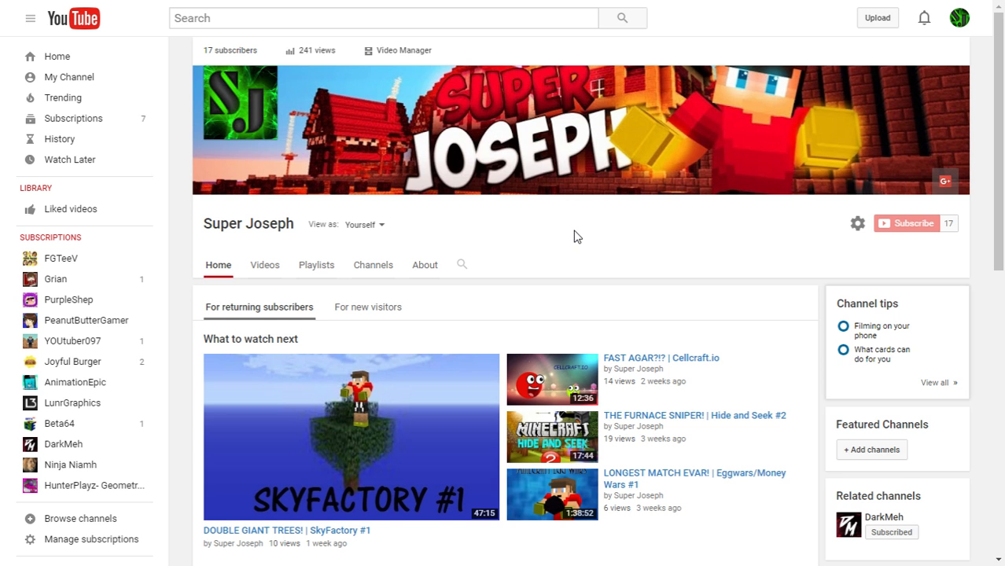
scroll(down, 3)
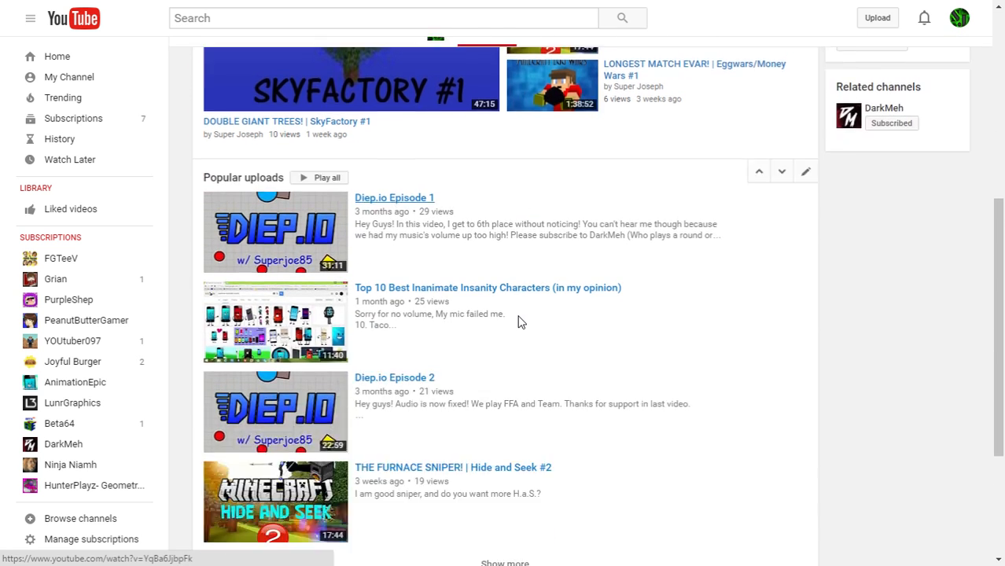
scroll(up, 3)
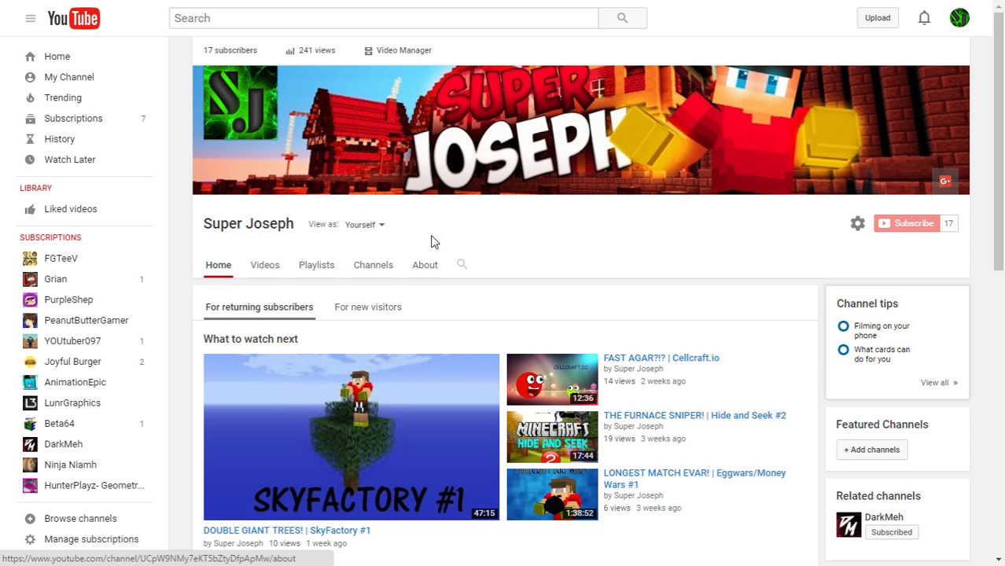
double_click(224, 224)
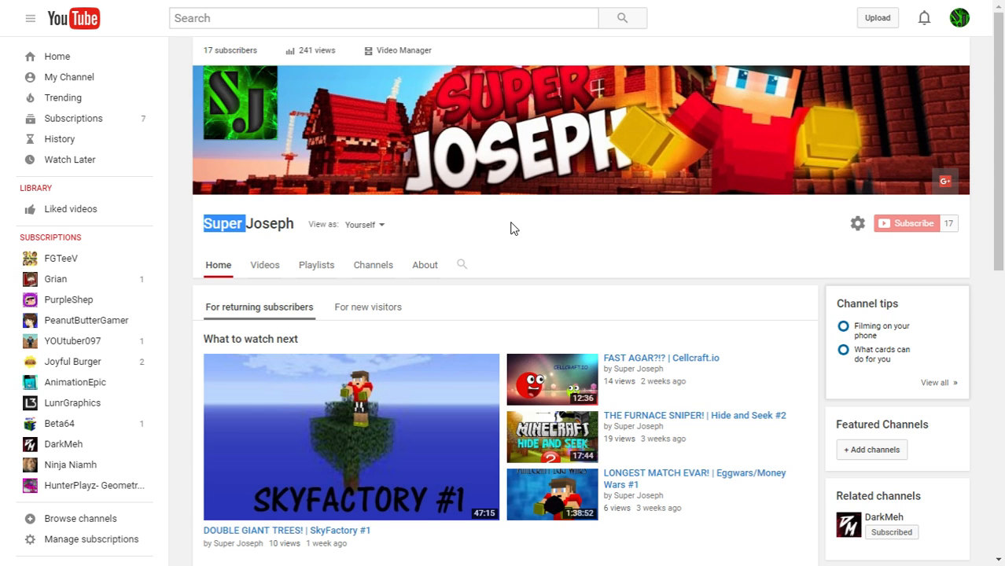
mouse_move(517, 231)
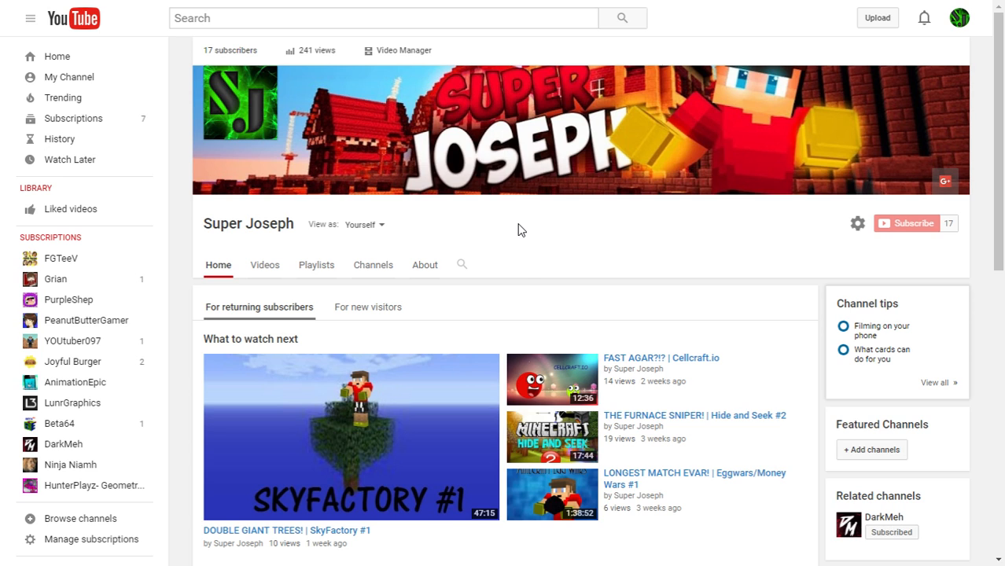
mouse_move(530, 273)
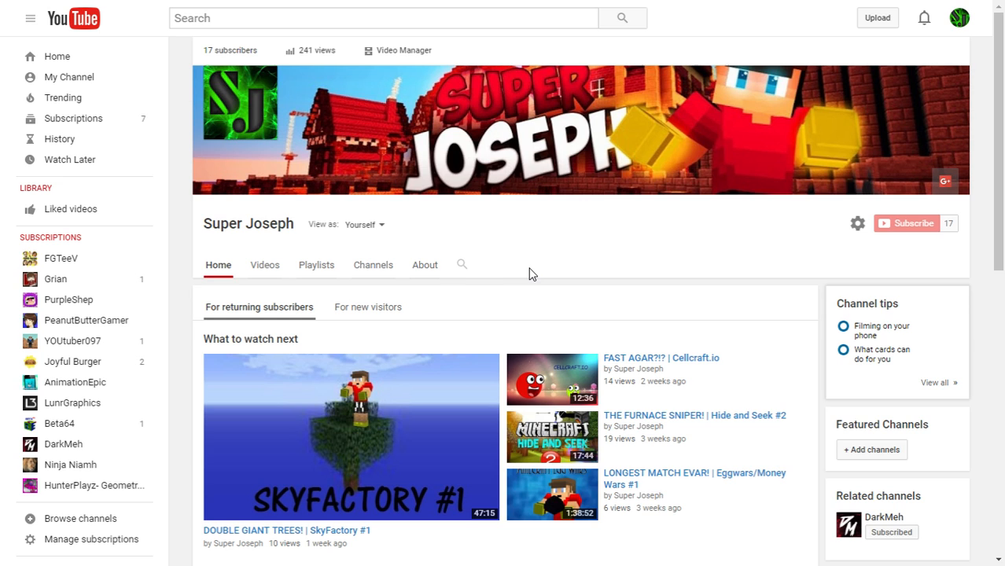
mouse_move(557, 308)
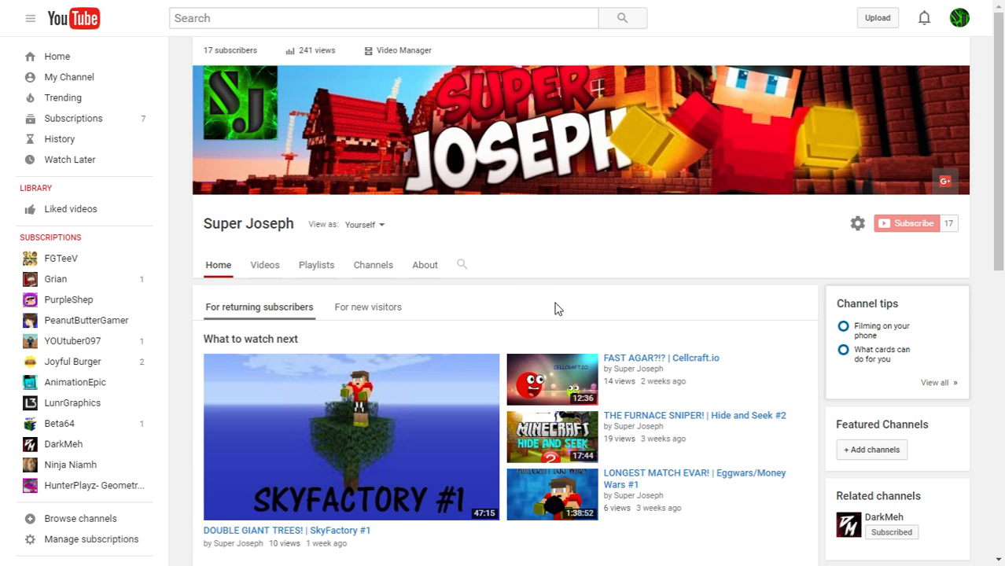
mouse_move(602, 258)
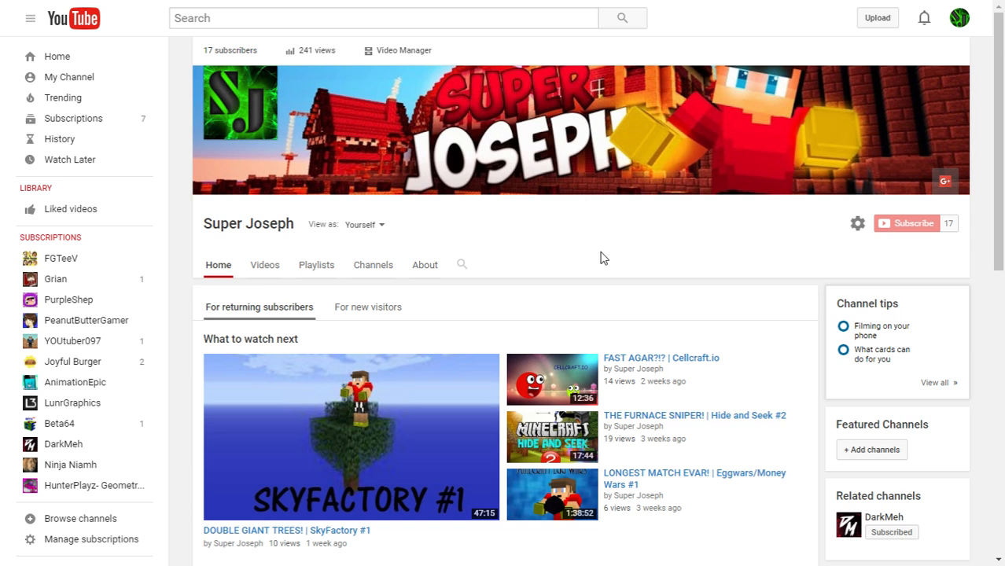
mouse_move(595, 263)
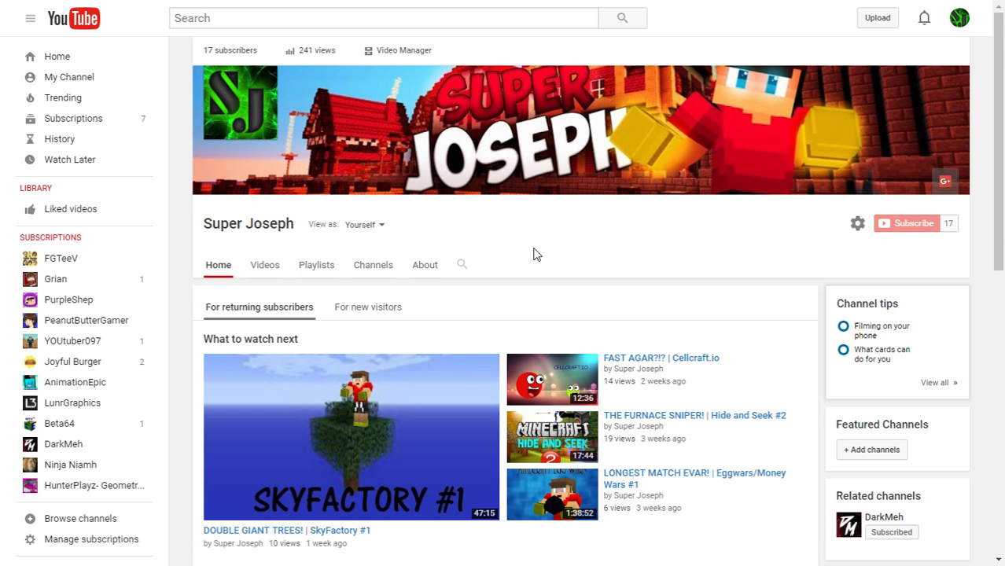
scroll(down, 3)
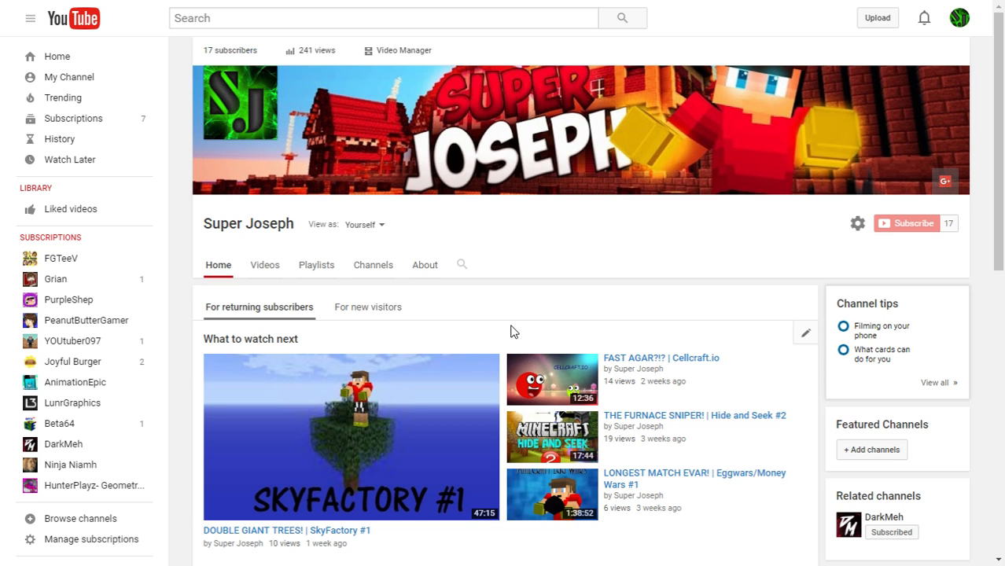
scroll(down, 3)
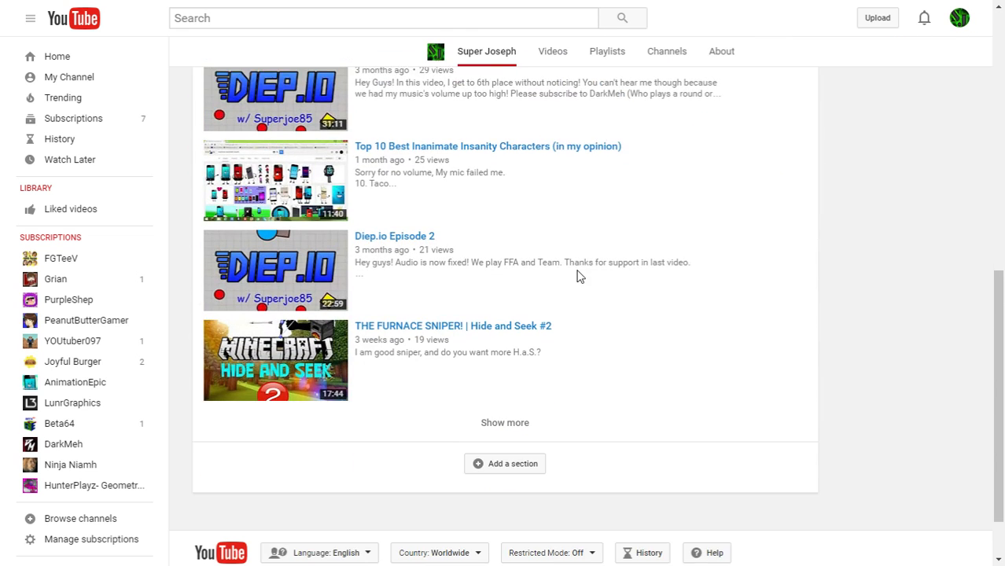
scroll(down, 3)
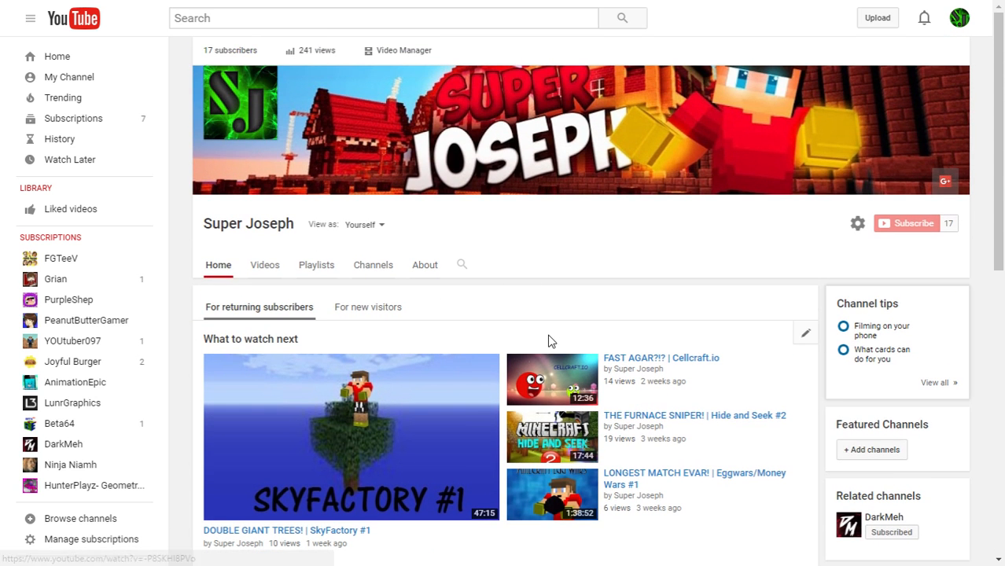
mouse_move(549, 338)
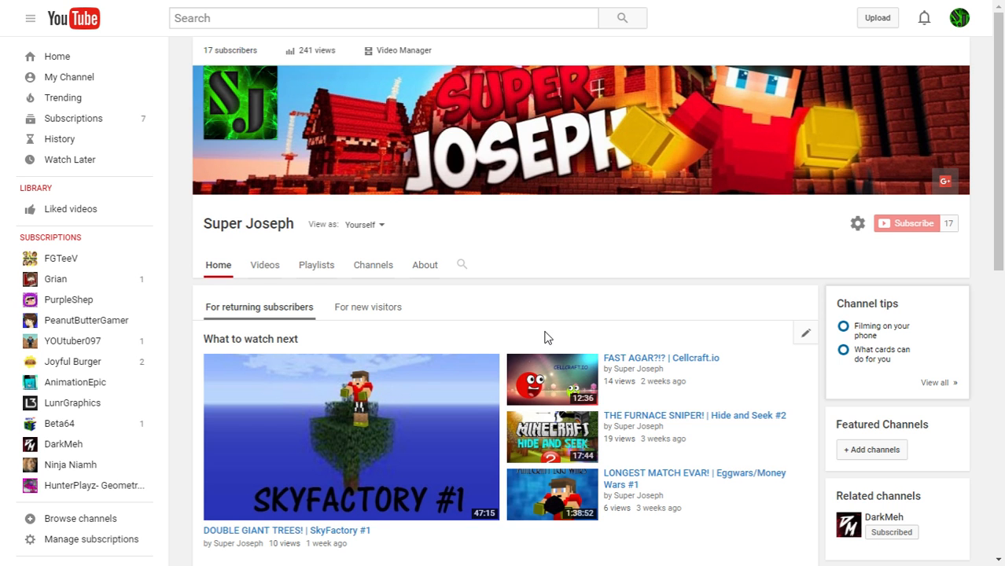
scroll(down, 3)
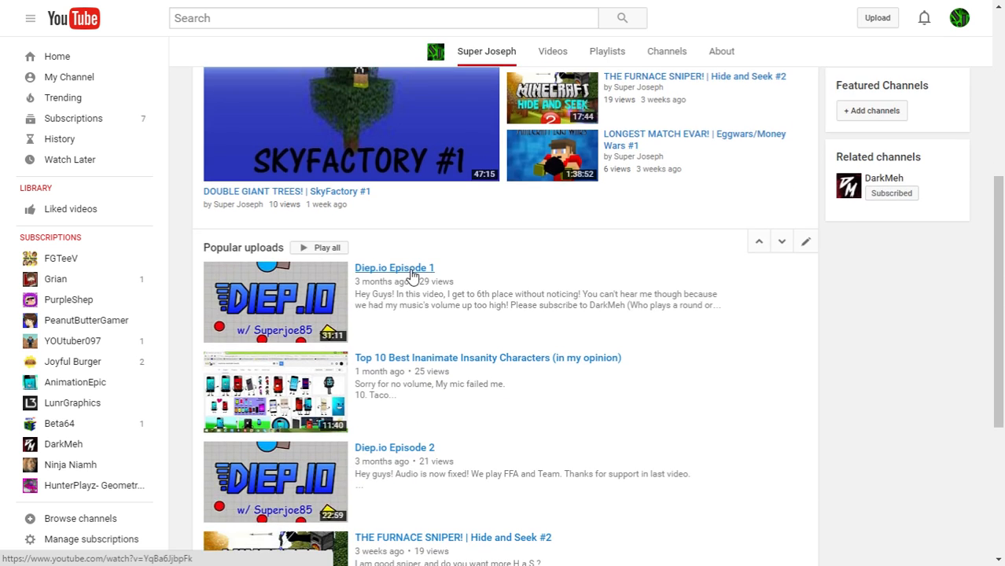
scroll(down, 3)
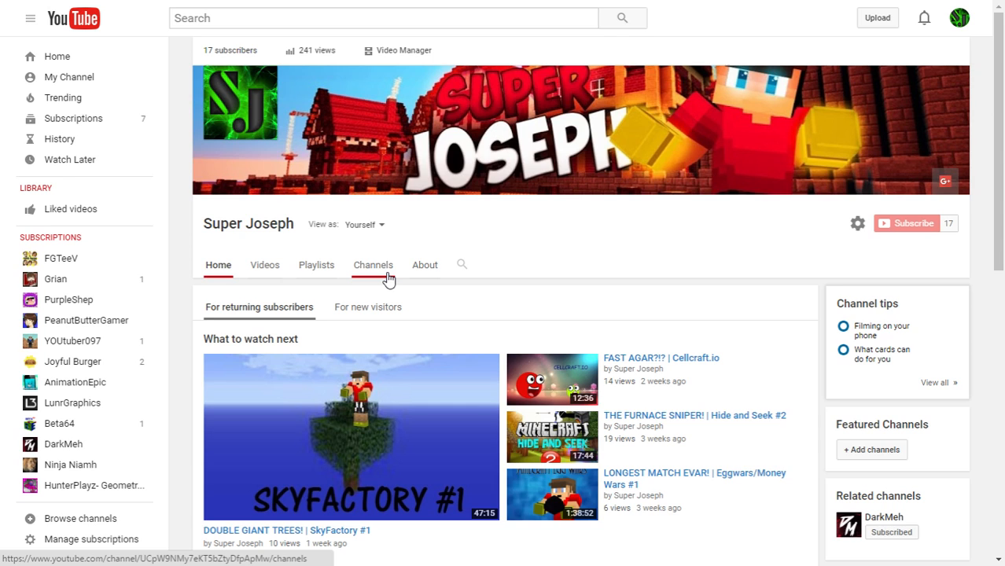
mouse_move(549, 289)
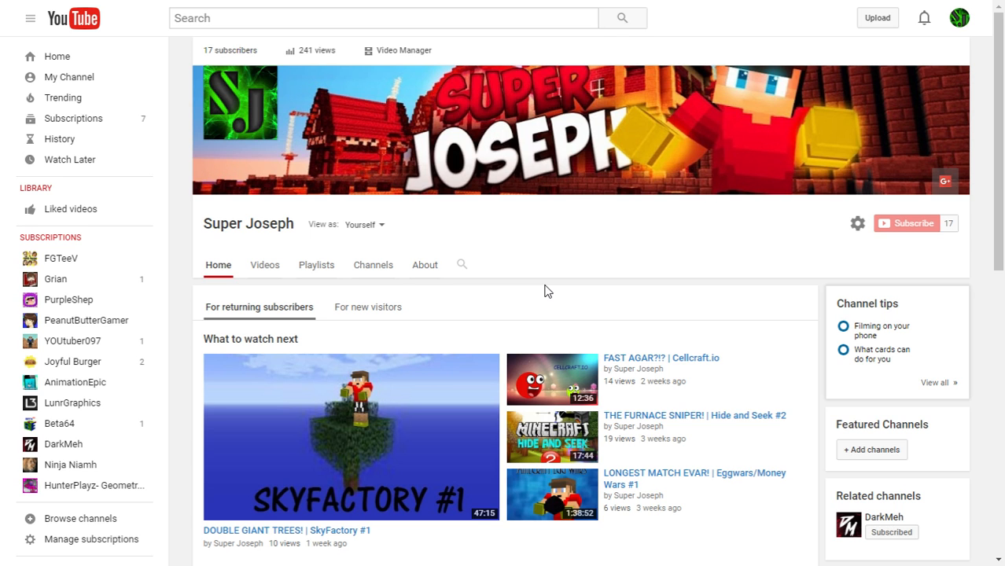
scroll(down, 3)
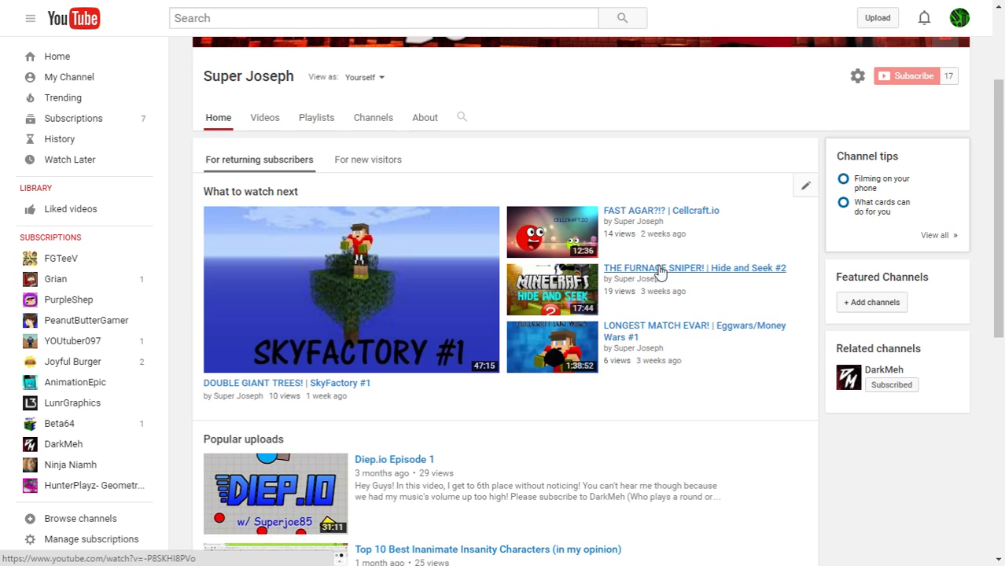
mouse_move(344, 228)
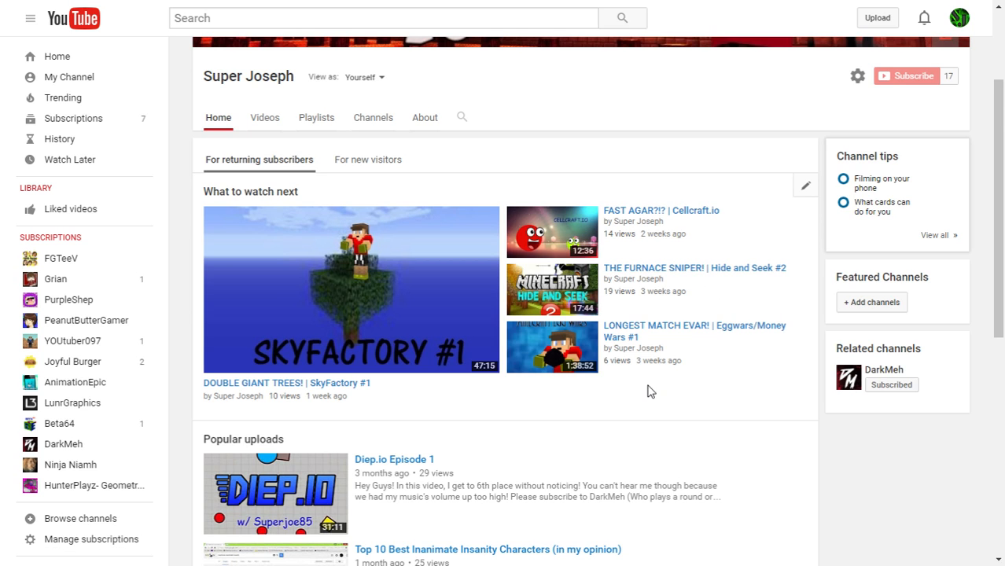
scroll(down, 3)
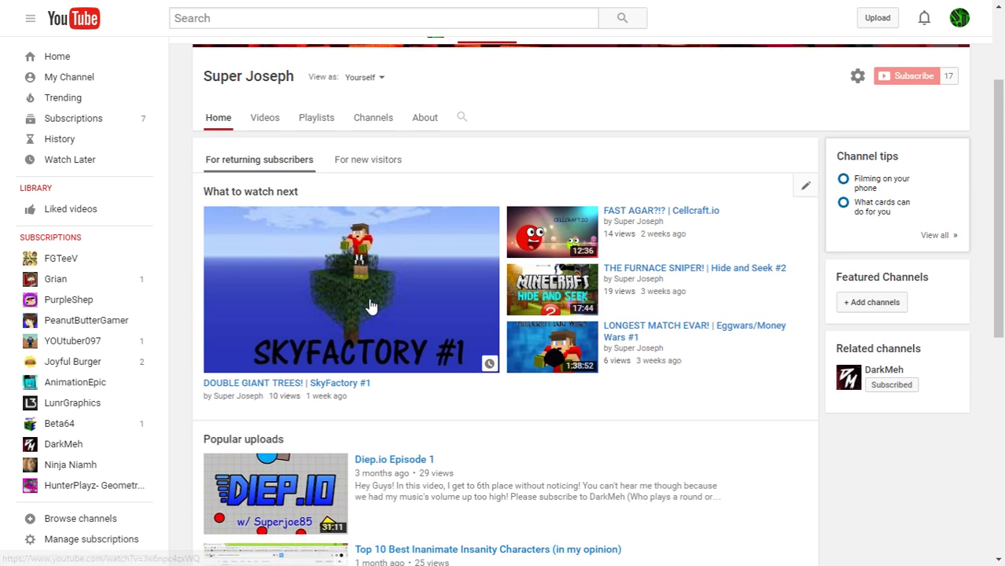
mouse_move(365, 313)
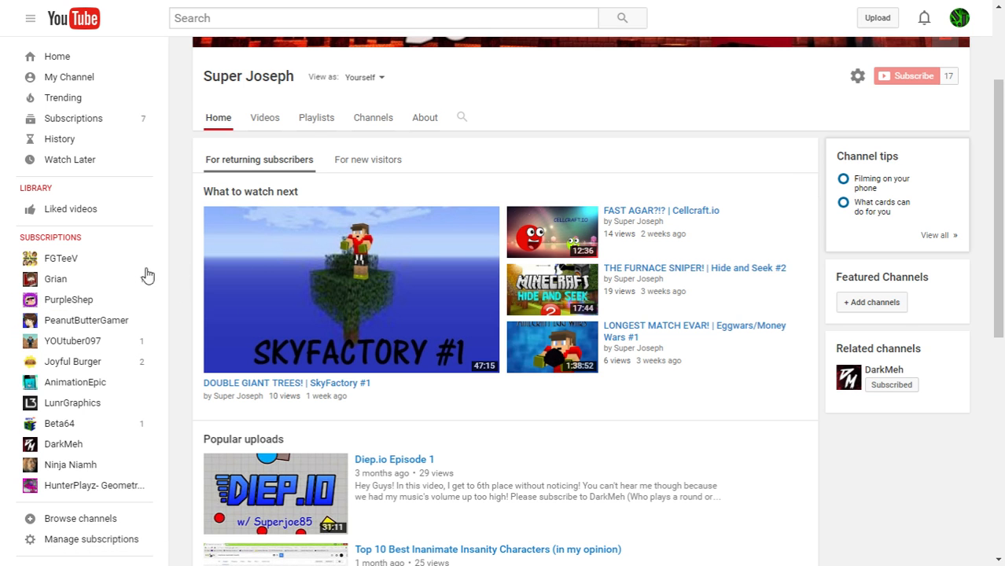
mouse_move(666, 268)
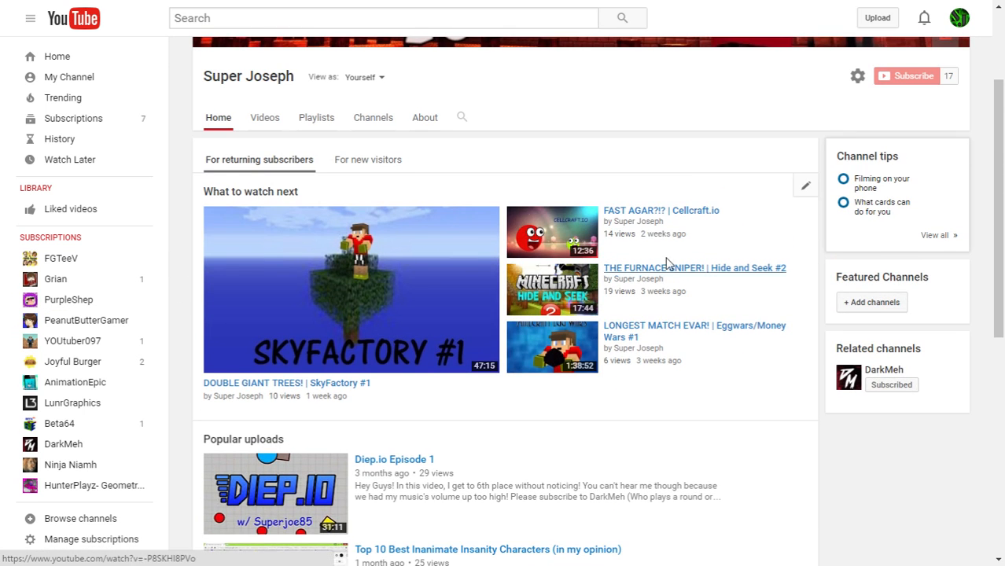
Open the FAST AGAR?!? | Cellcraft.io video and scroll down toward its comments.
click(551, 232)
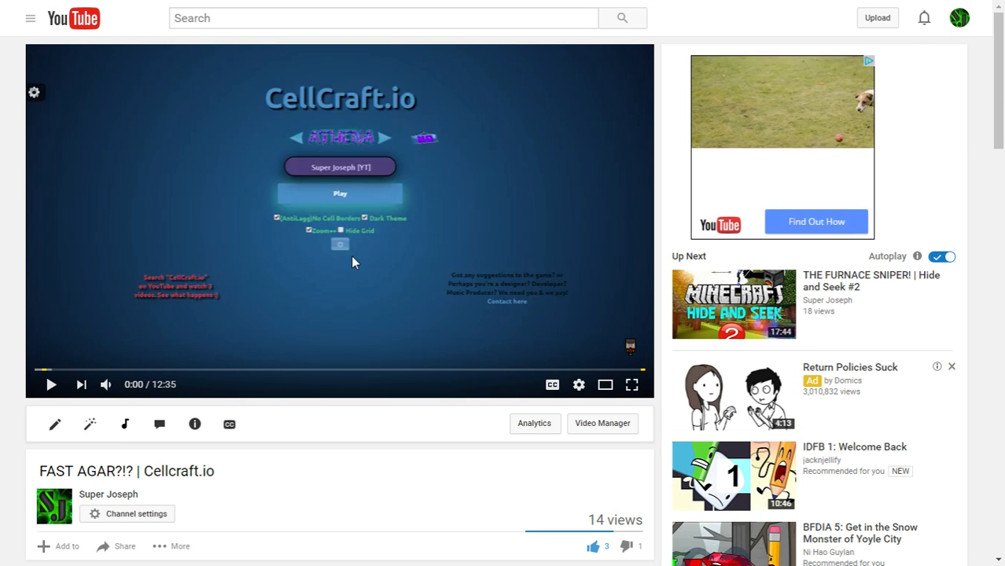
scroll(down, 3)
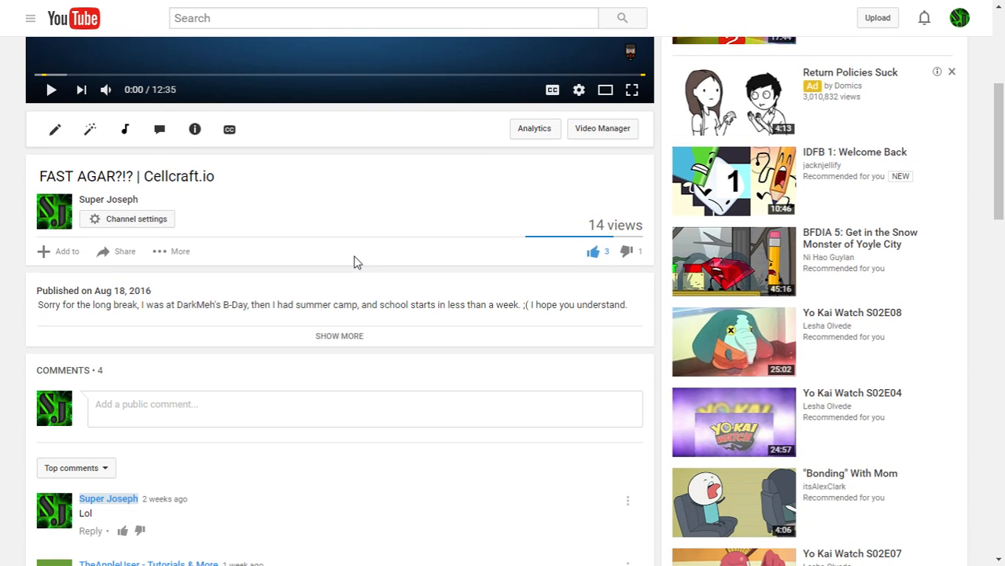
scroll(down, 3)
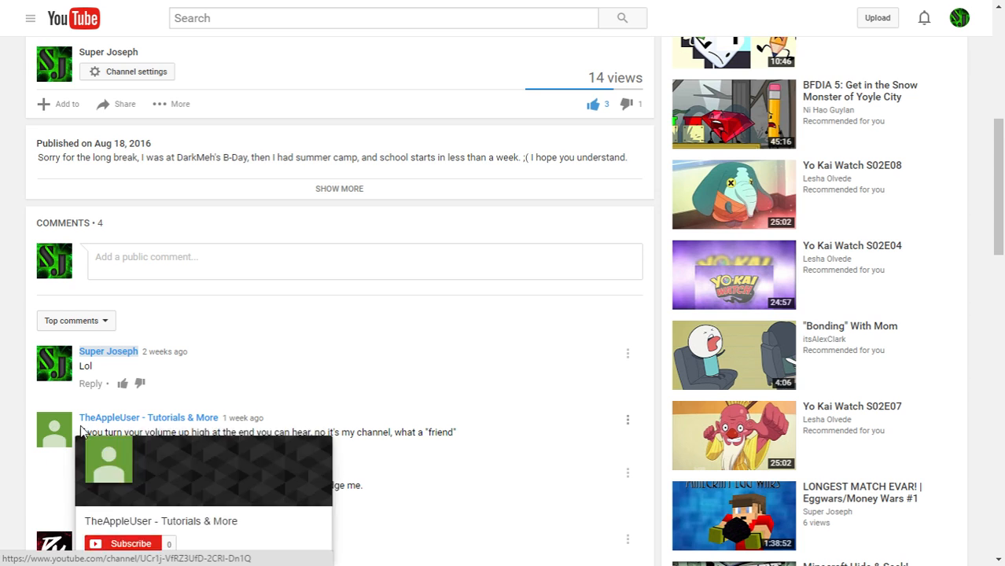
mouse_move(219, 448)
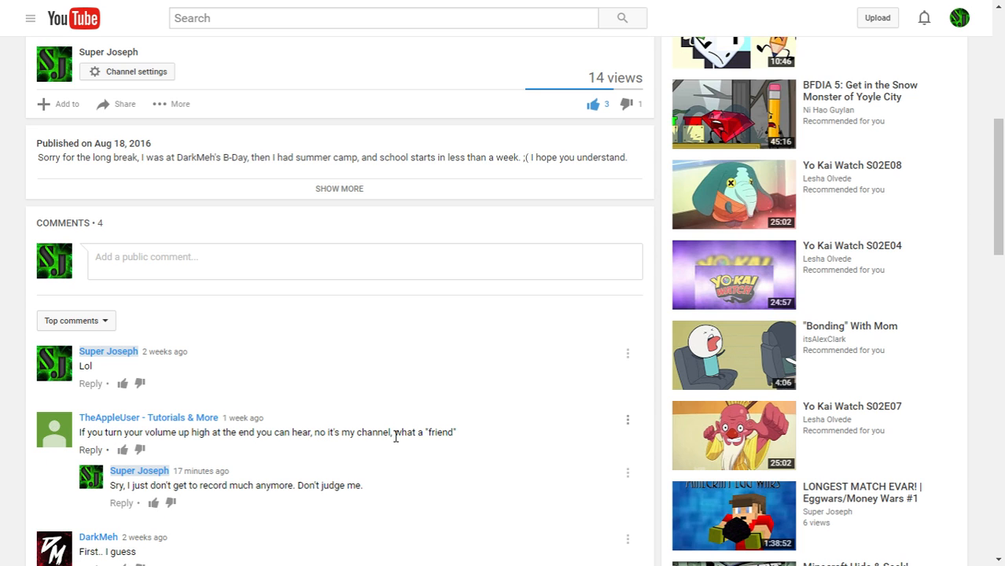
scroll(down, 3)
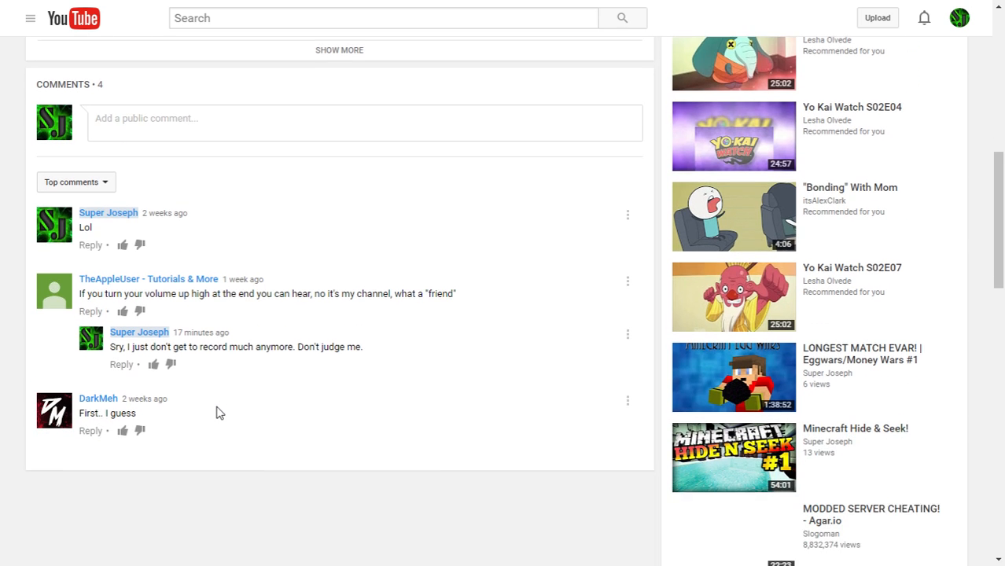
scroll(down, 3)
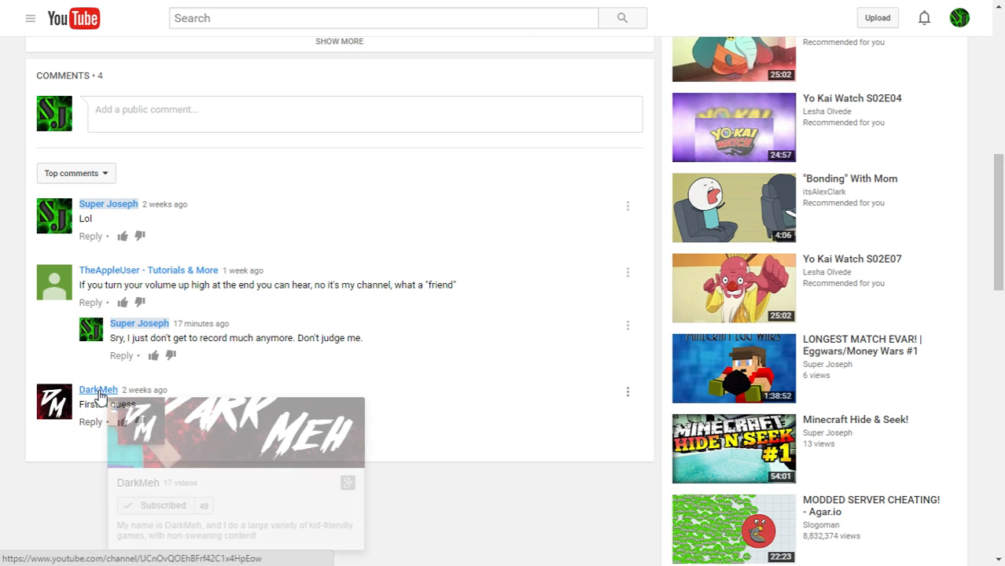
mouse_move(96, 401)
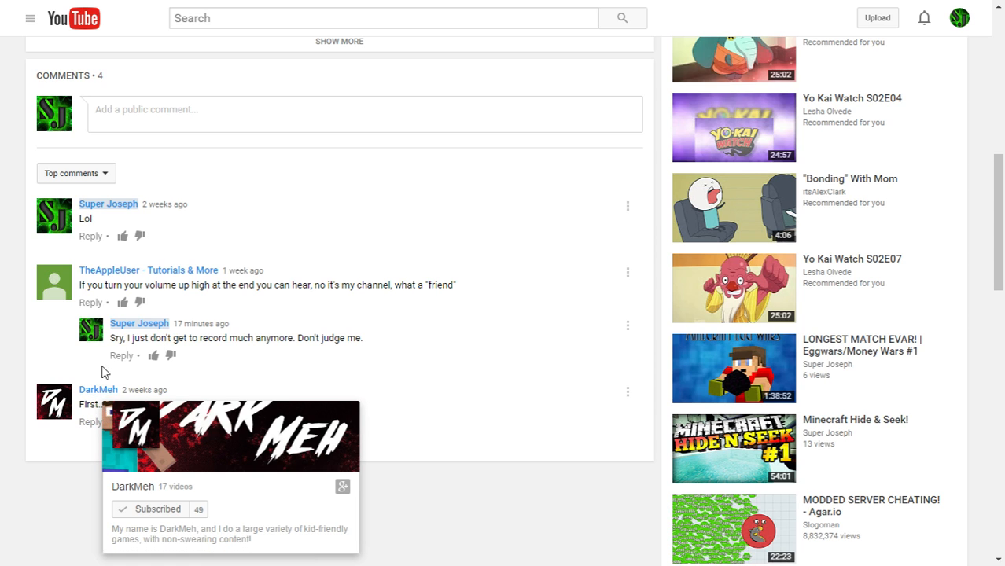
mouse_move(197, 314)
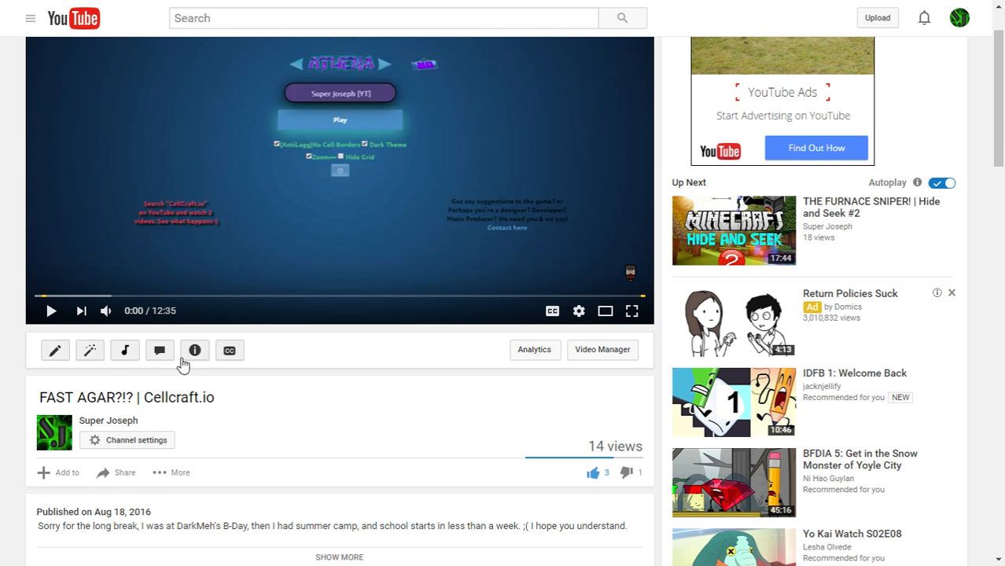
scroll(down, 3)
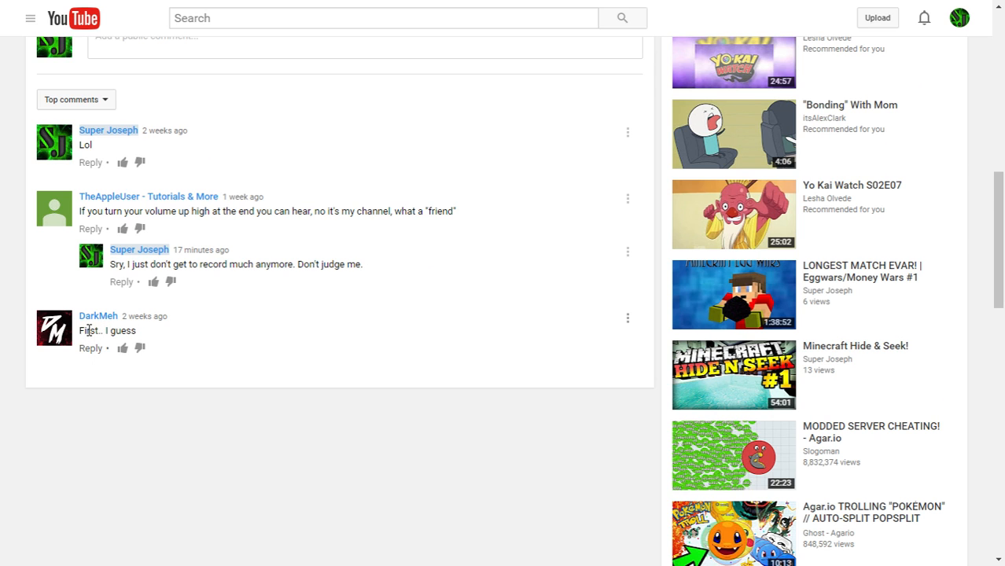
mouse_move(115, 331)
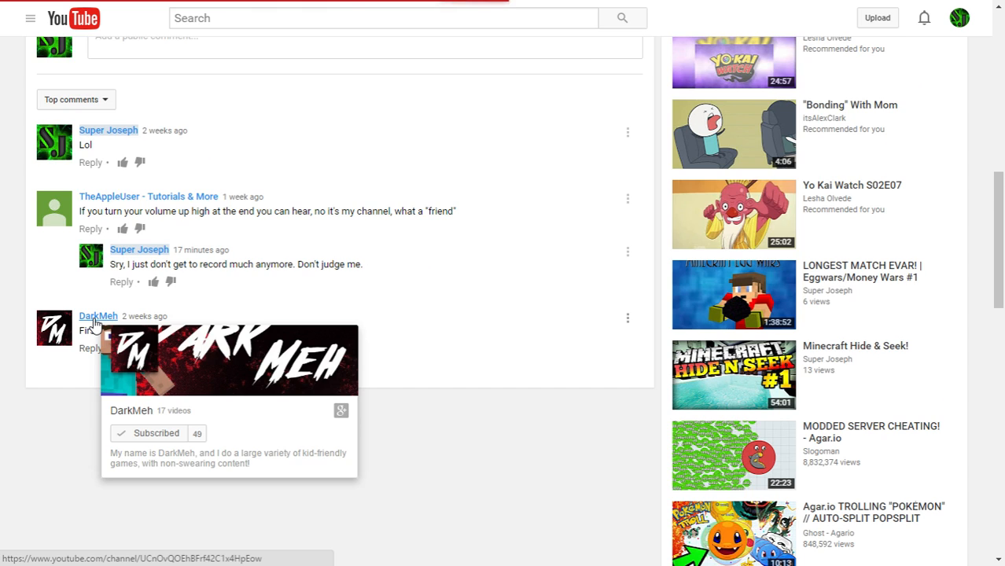
click(98, 316)
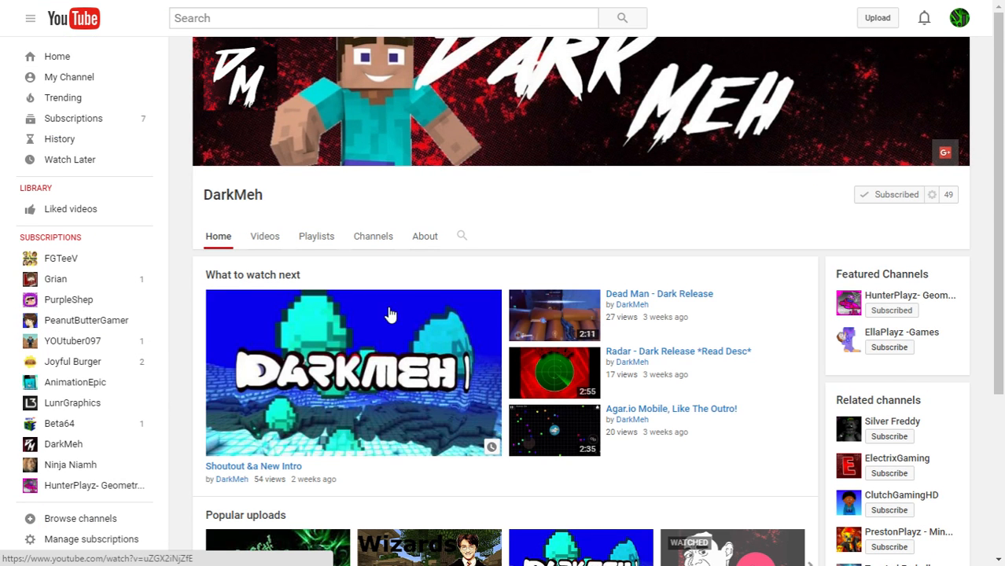
scroll(down, 3)
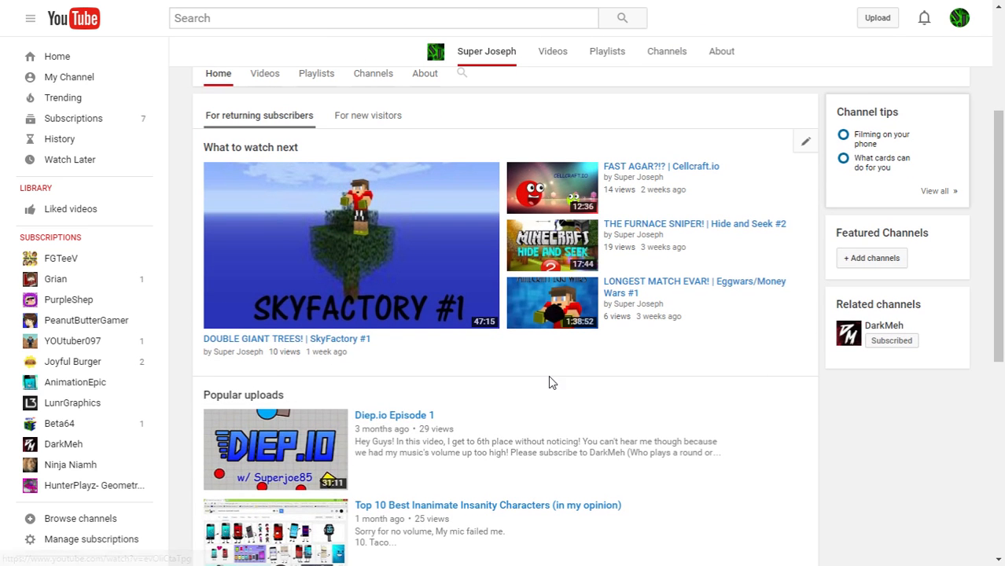
scroll(down, 3)
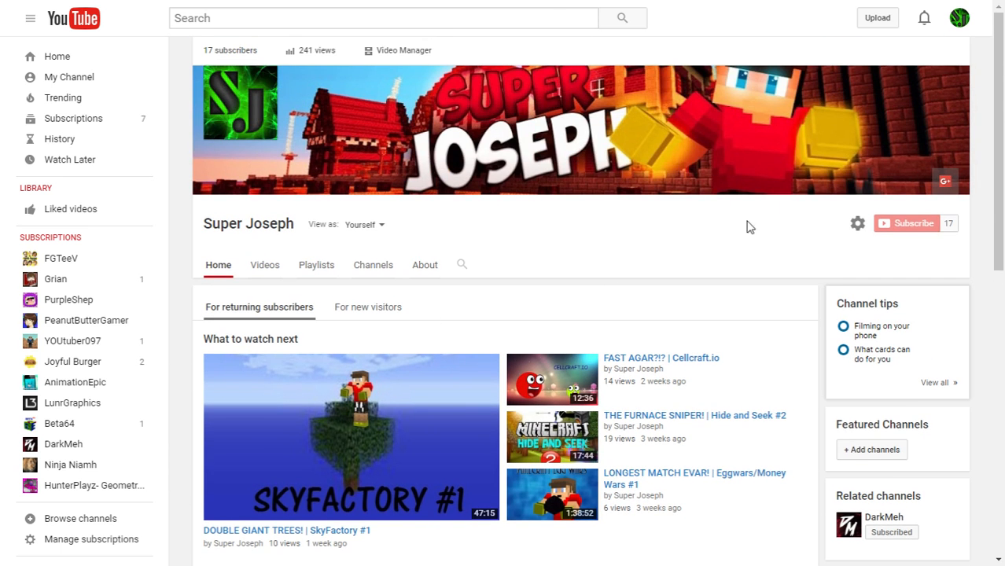
scroll(down, 3)
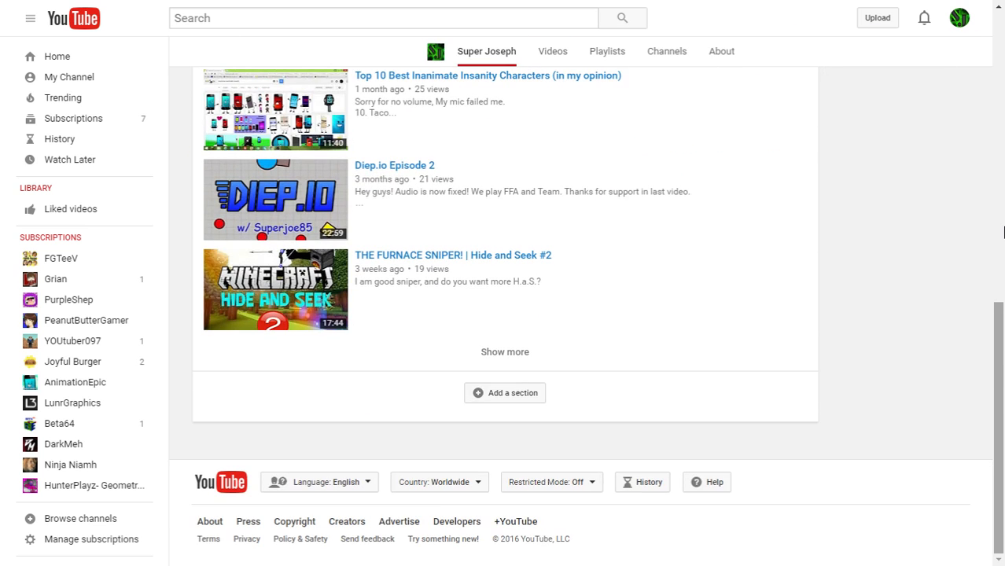